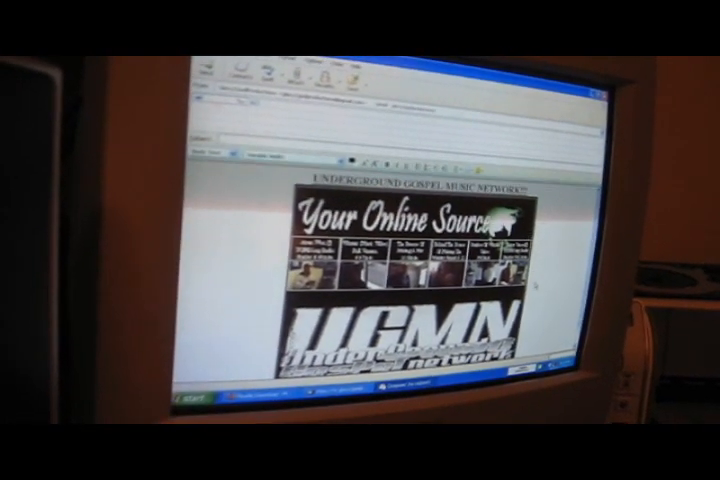
{"action": "scroll", "scroll_direction": "down", "scroll_amount": 3}
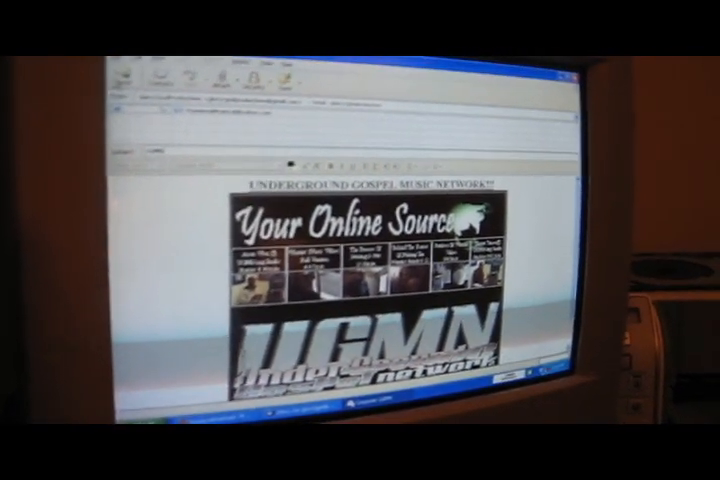
{"action": "scroll", "scroll_direction": "down", "scroll_amount": 3}
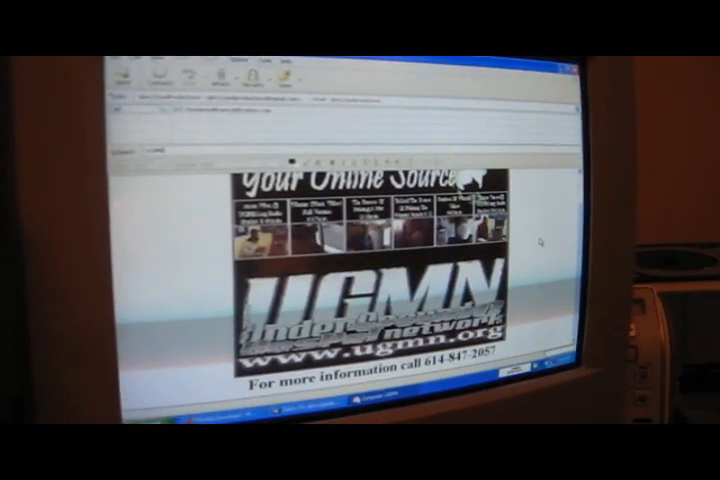